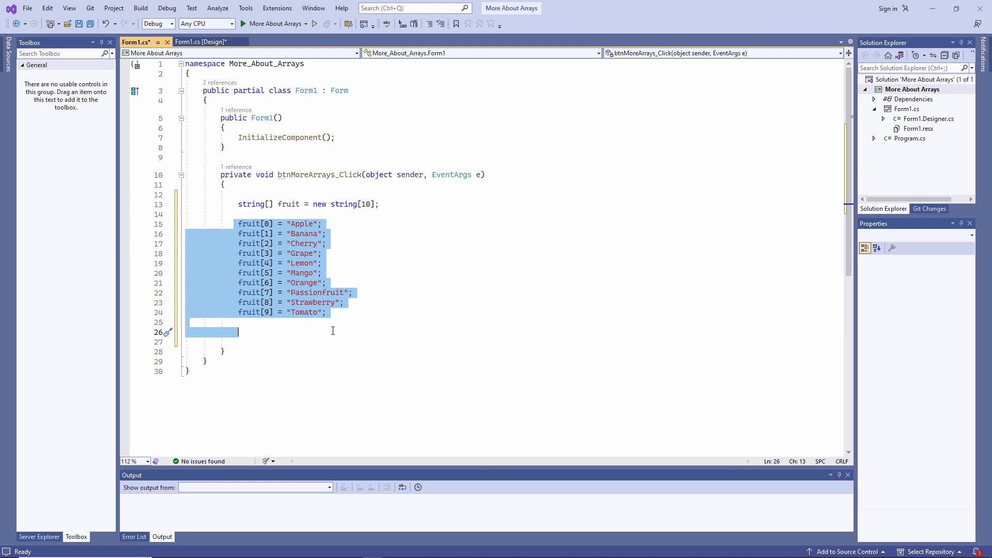
Step: Add MessageBox.Show(fruit[3]) and run it to confirm it shows Grape
{"action": "type", "text": "mess"}
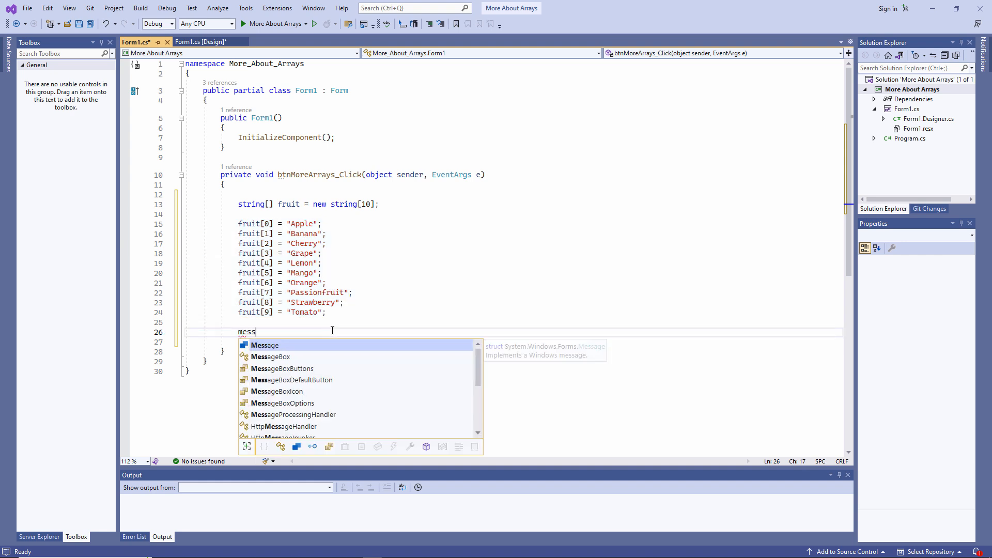
{"action": "type", "text": "ageBox.Show(fruit)"}
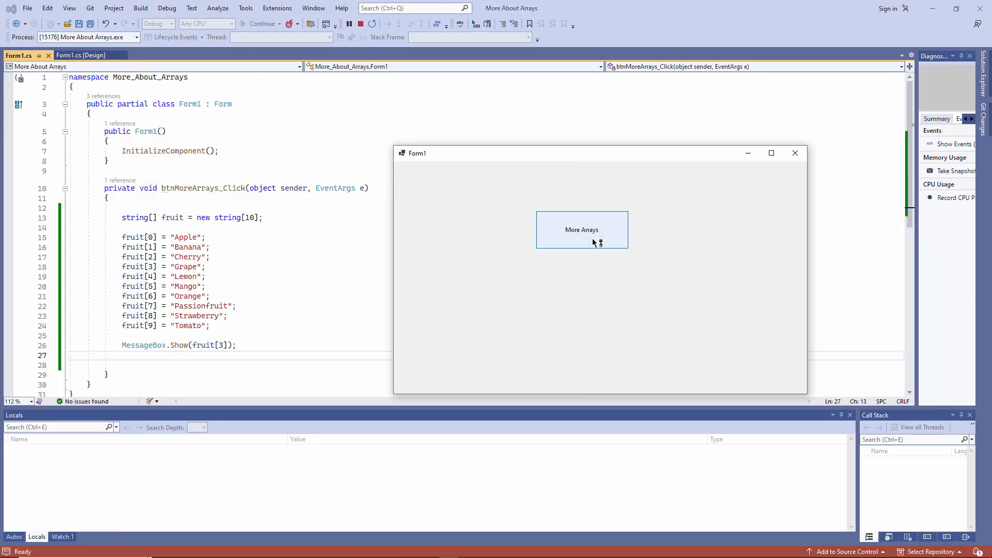
{"action": "left_click", "coordinate": [581, 229]}
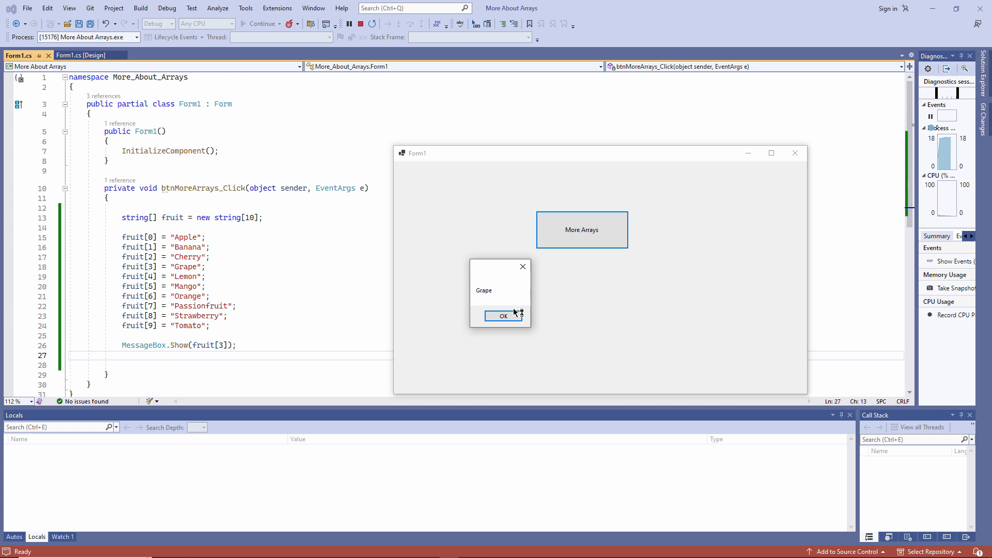
{"action": "left_click", "coordinate": [503, 316]}
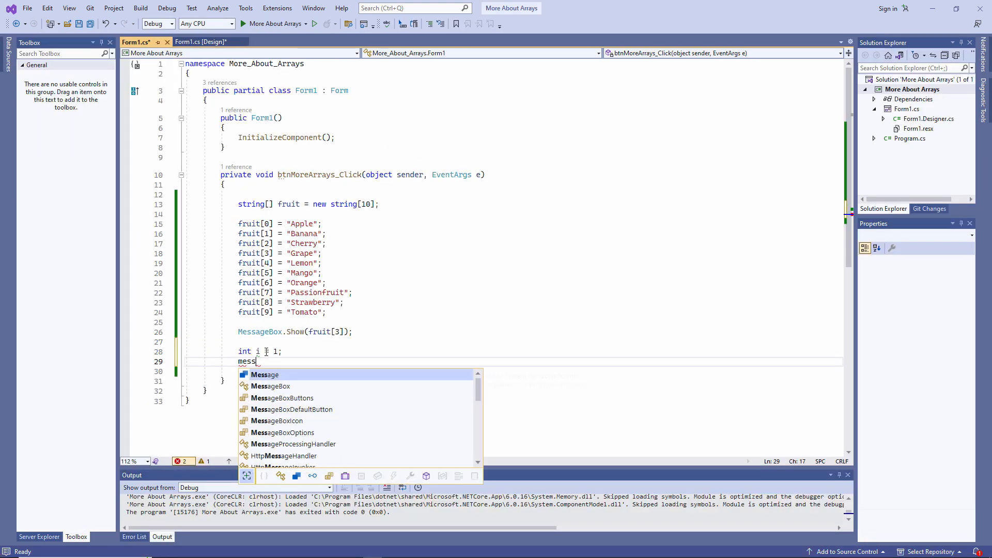
Step: Add MessageBox.Show(fruit[i]) with i = 1 and run it to confirm it shows Banana
{"action": "type", "text": "MessageBox.Show(fruit[i]);"}
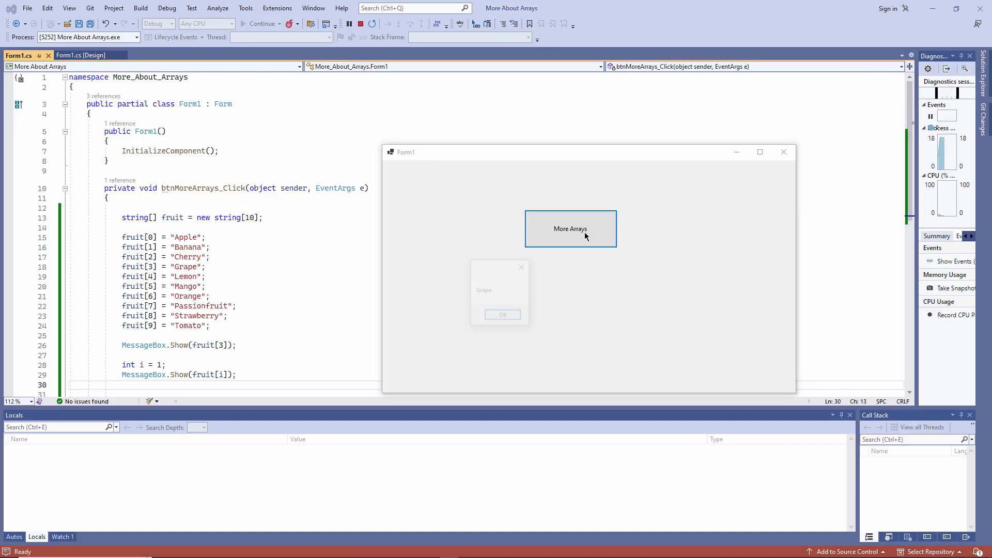
{"action": "left_click", "coordinate": [502, 315]}
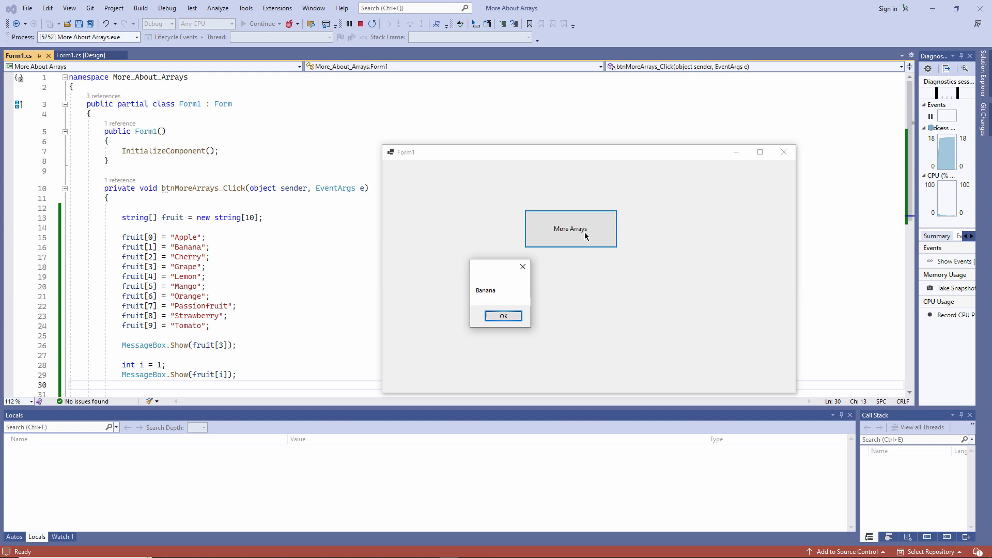
{"action": "left_click", "coordinate": [503, 316]}
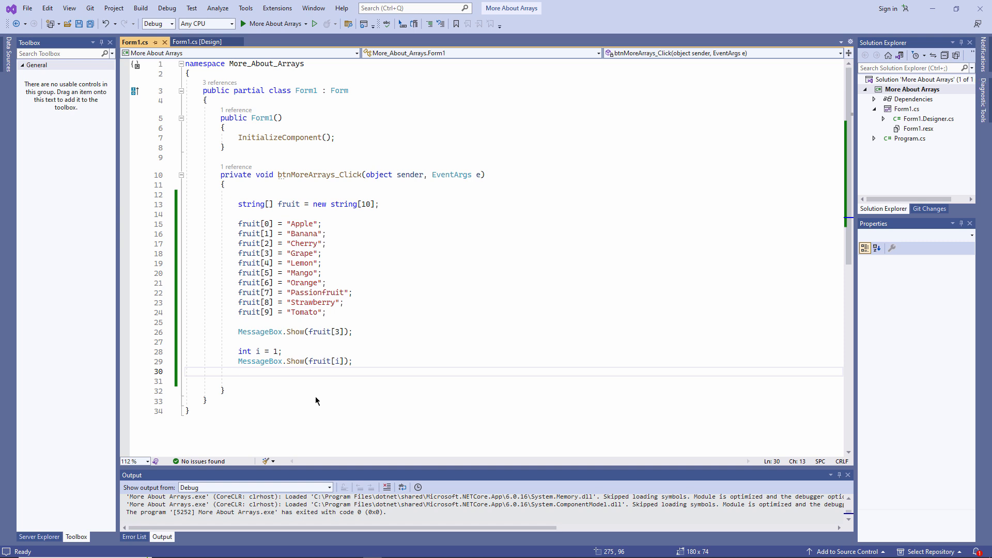
Step: Write a for loop (i = 0; i < 10) showing fruit[i], then run and dismiss each fruit message
{"action": "type", "text": "for (i = 0; i < 10;)"}
{"action": "type", "text": "{ }"}
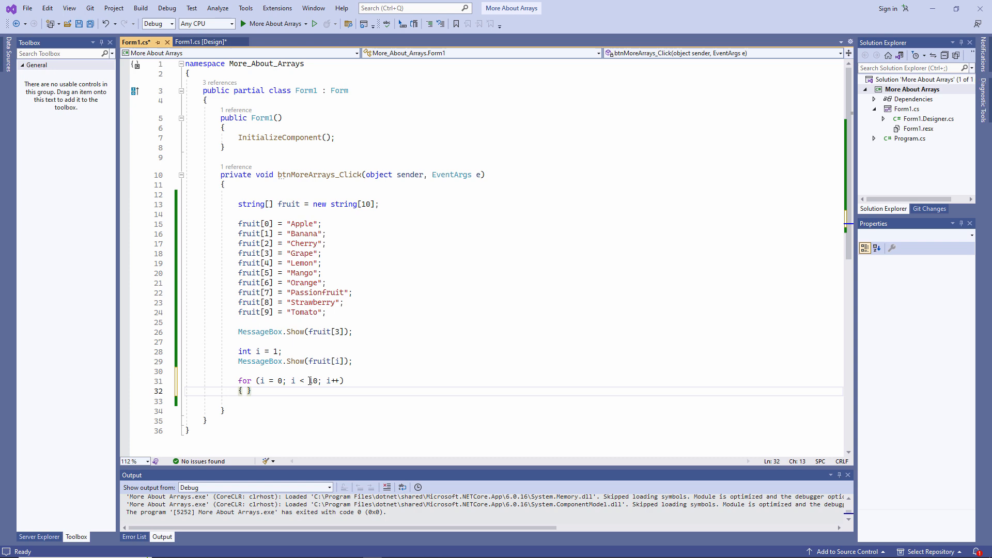
{"action": "key", "text": "enter"}
{"action": "type", "text": "MessageBox.Show(fruit[i]);"}
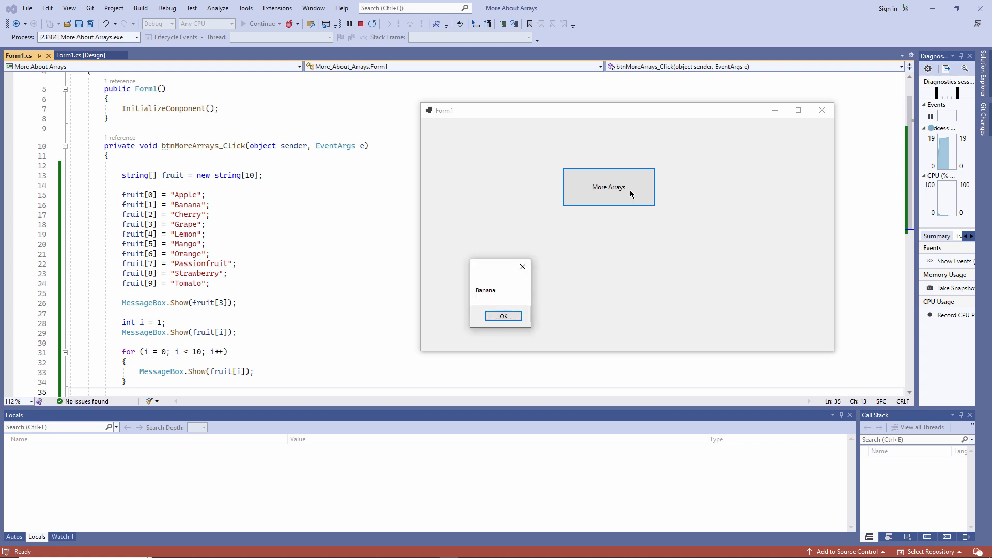
{"action": "left_click", "coordinate": [503, 316]}
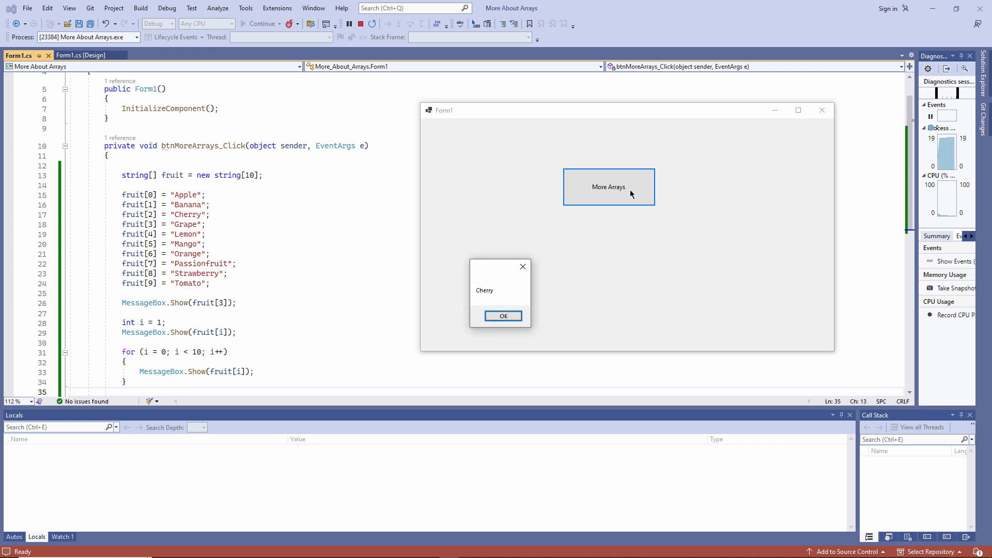
{"action": "left_click", "coordinate": [503, 316]}
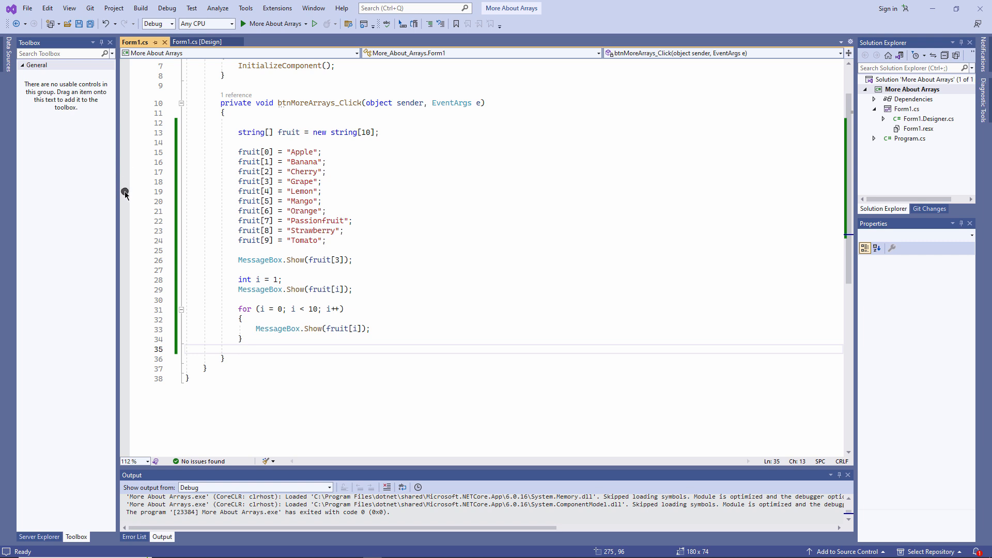
Step: Set a breakpoint on the Lemon assignment, start debugging and click More Arrays to hit it
{"action": "left_click", "coordinate": [125, 191]}
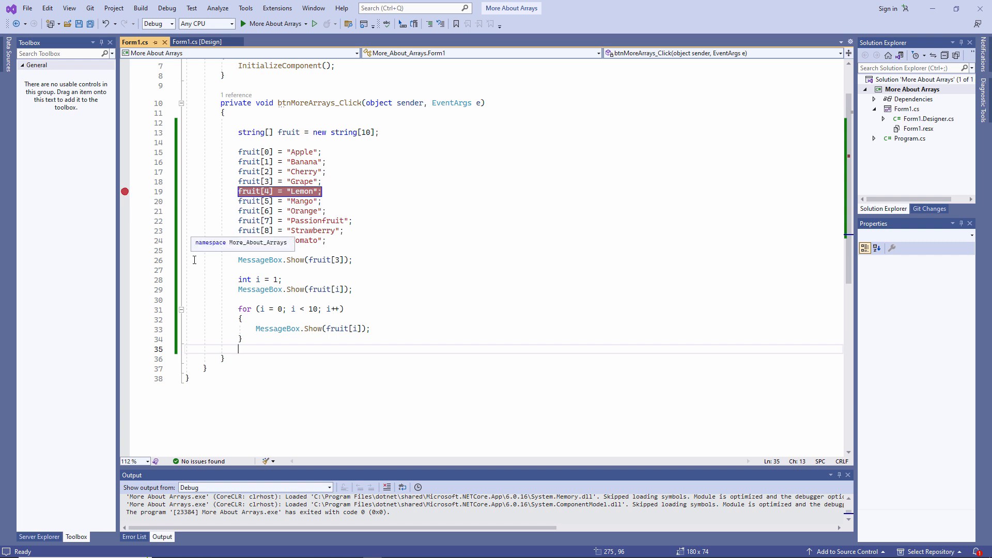
{"action": "mouse_move", "coordinate": [429, 220]}
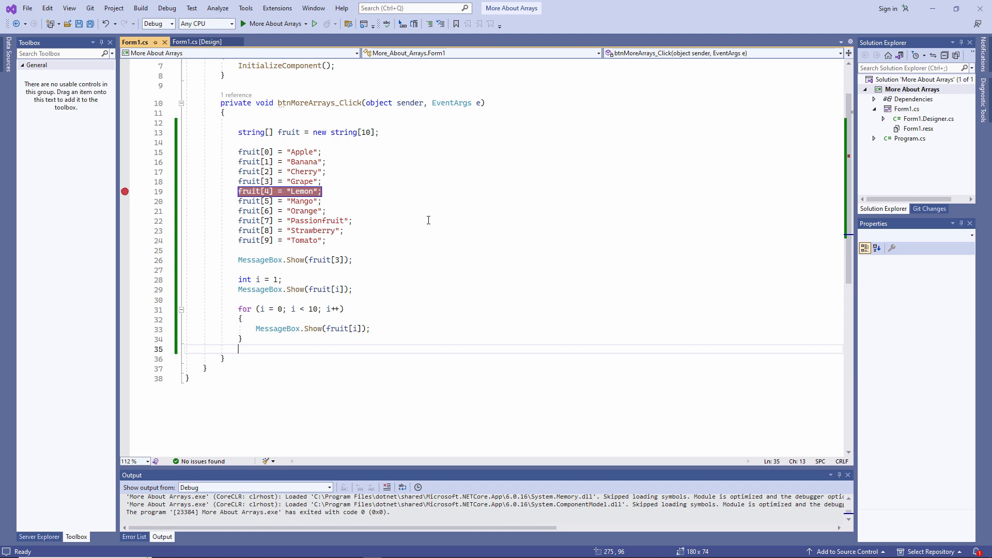
{"action": "left_click", "coordinate": [243, 23]}
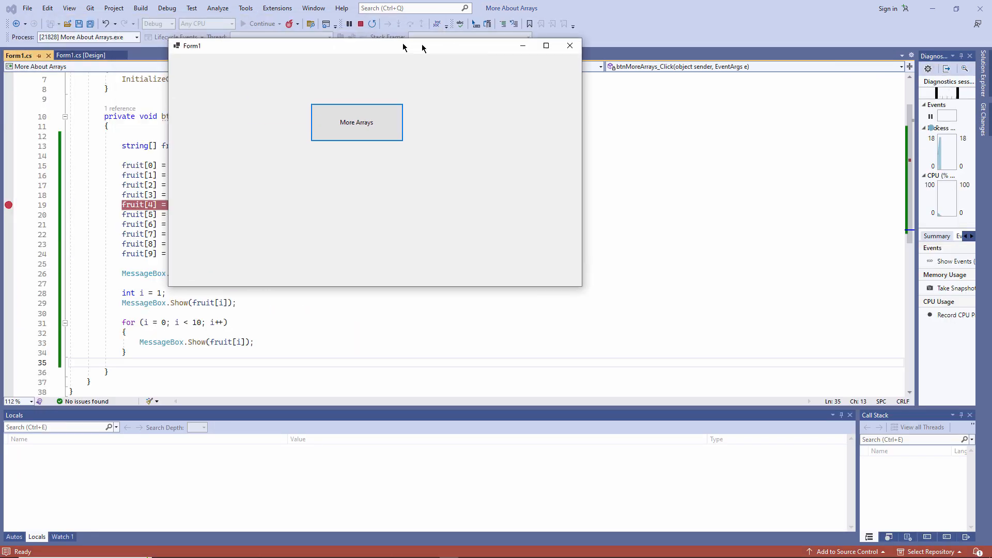
{"action": "left_click", "coordinate": [356, 122]}
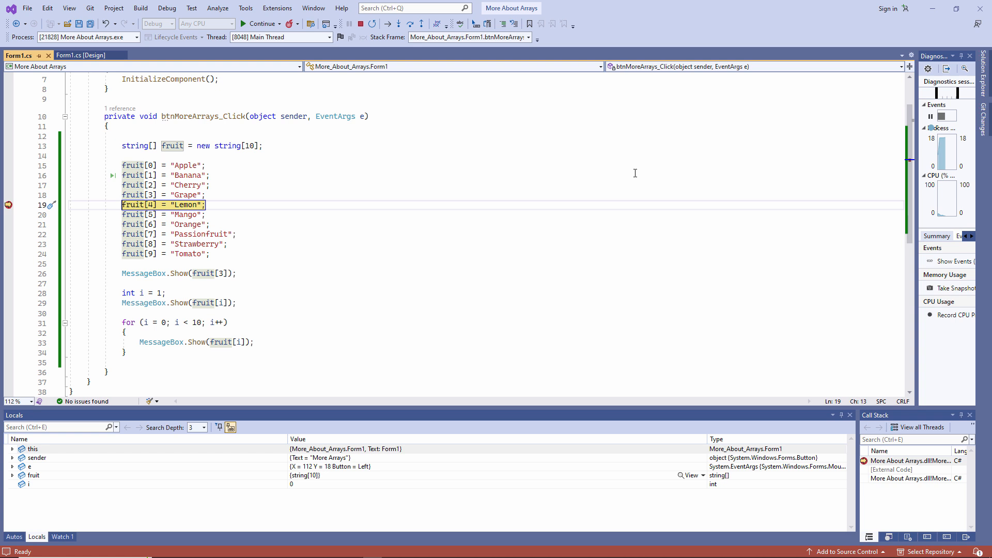
{"action": "mouse_move", "coordinate": [637, 178]}
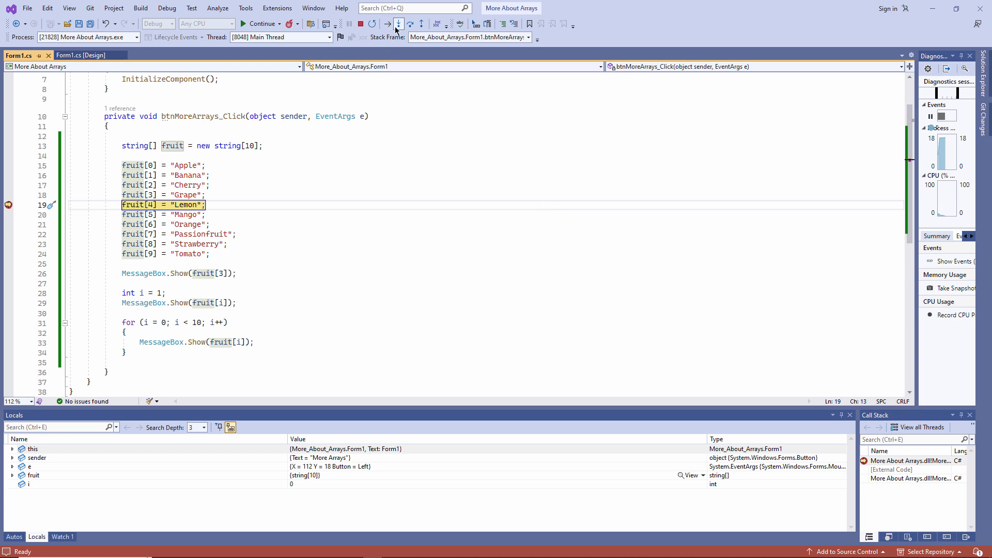
{"action": "mouse_move", "coordinate": [399, 24]}
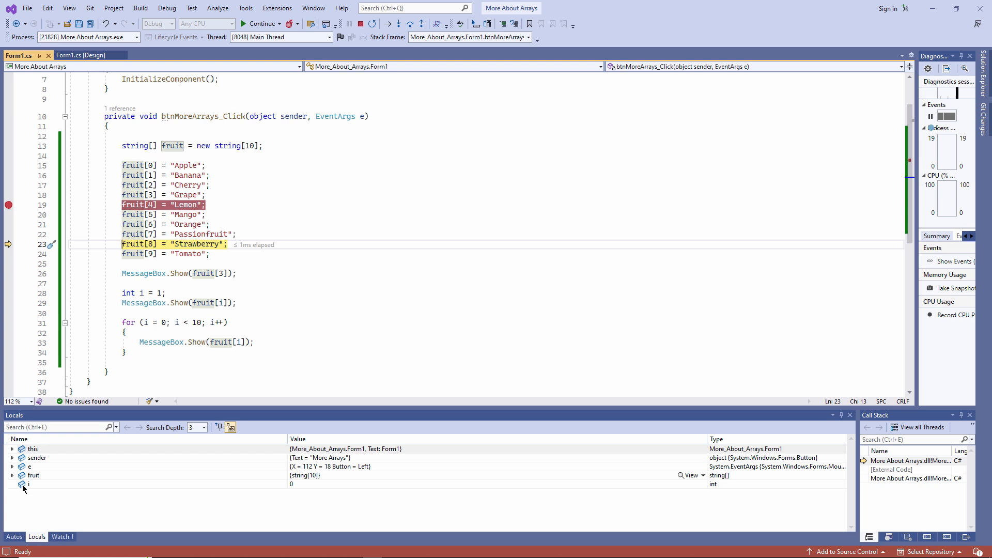
{"action": "mouse_move", "coordinate": [66, 480]}
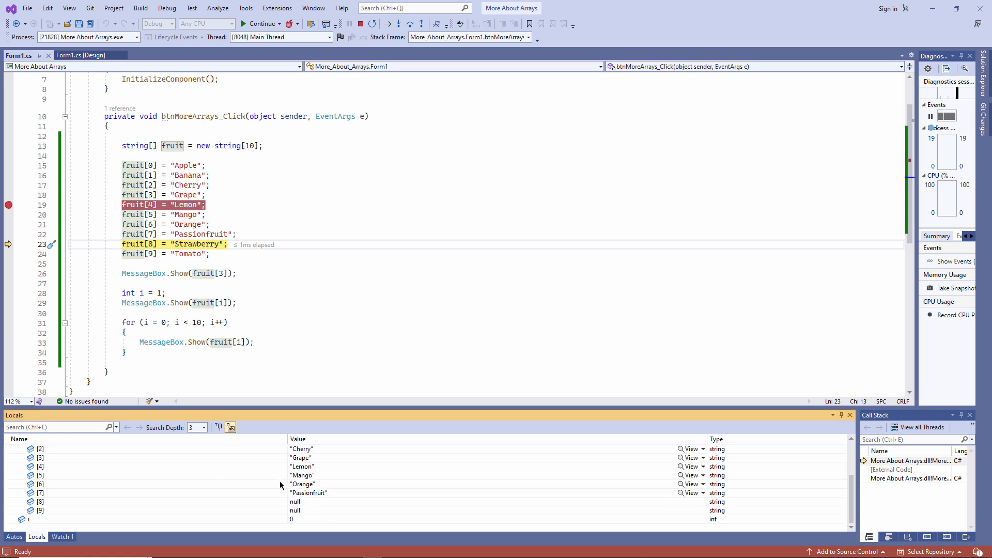
{"action": "mouse_move", "coordinate": [292, 503]}
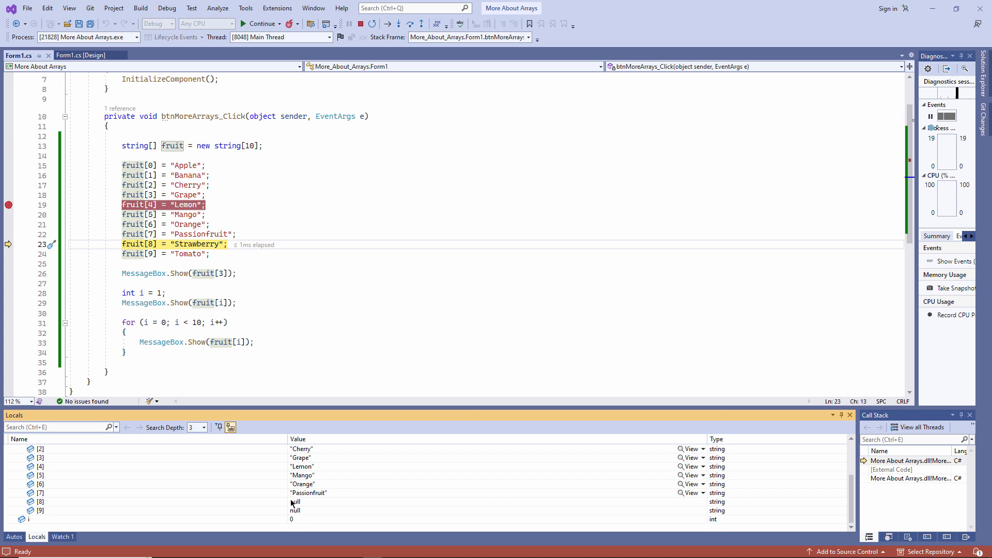
{"action": "mouse_move", "coordinate": [299, 529]}
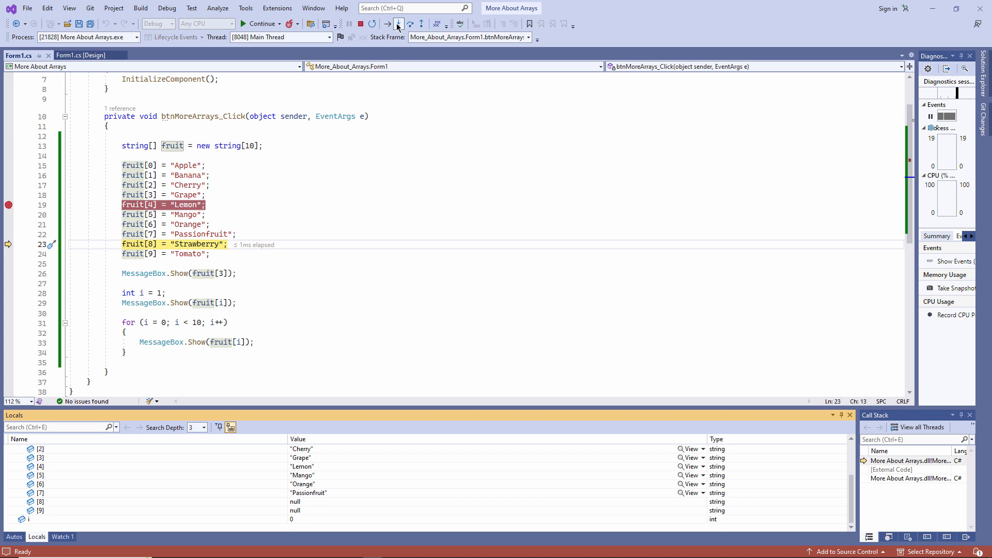
Step: Step over the Strawberry and Tomato assignments into fruit[8] and fruit[9]
{"action": "left_click", "coordinate": [399, 25]}
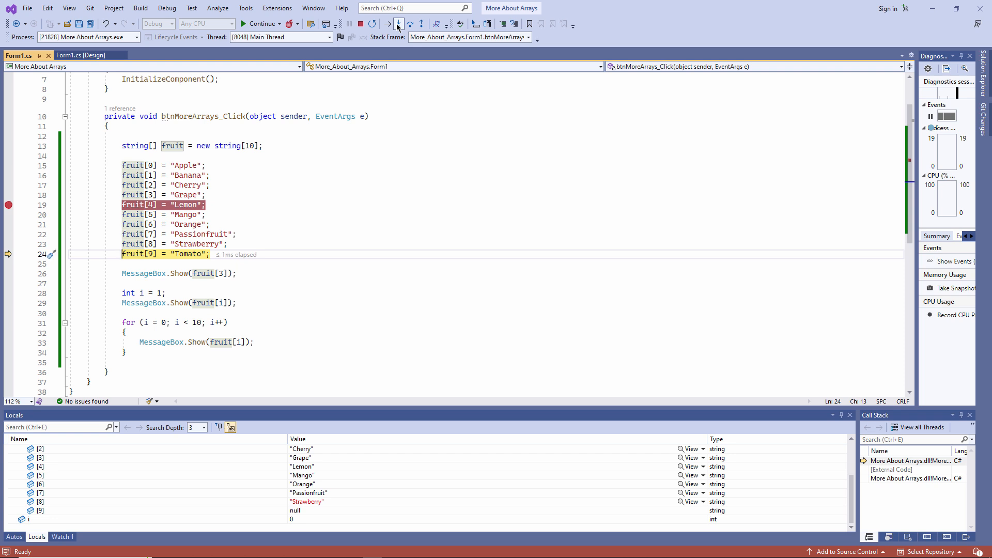
{"action": "left_click", "coordinate": [398, 24]}
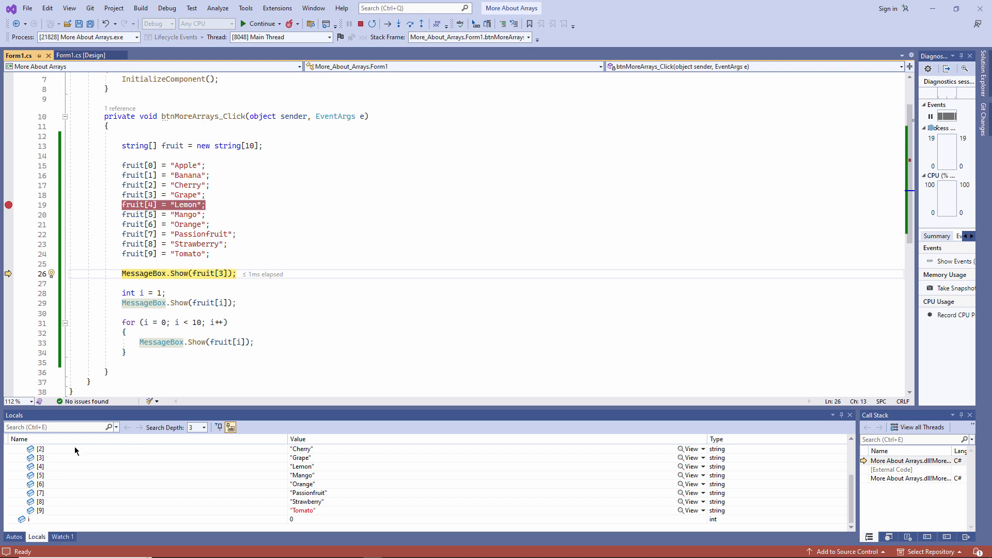
Step: Step past the fruit[3] and fruit[i] message boxes, dismissing Grape and Banana
{"action": "left_click", "coordinate": [400, 24]}
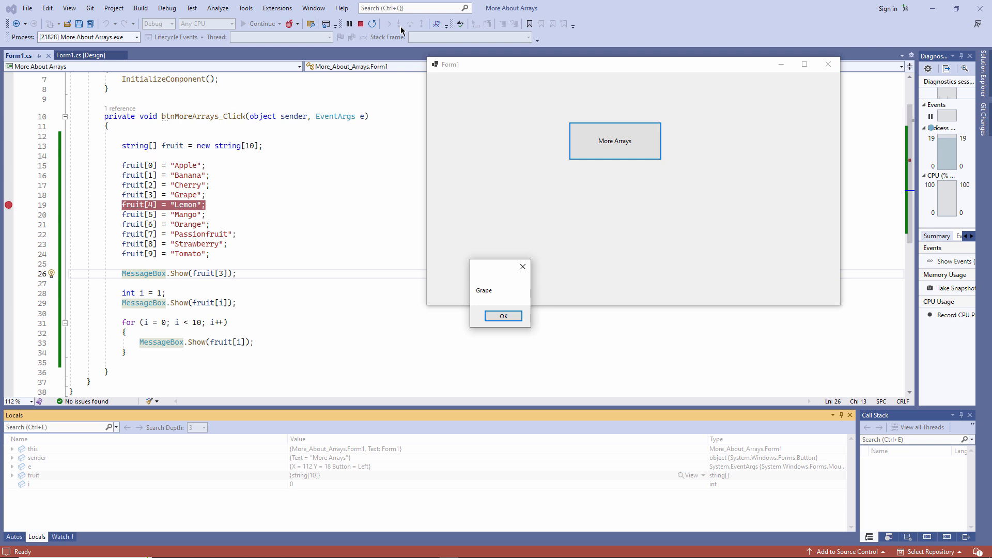
{"action": "left_click", "coordinate": [503, 316]}
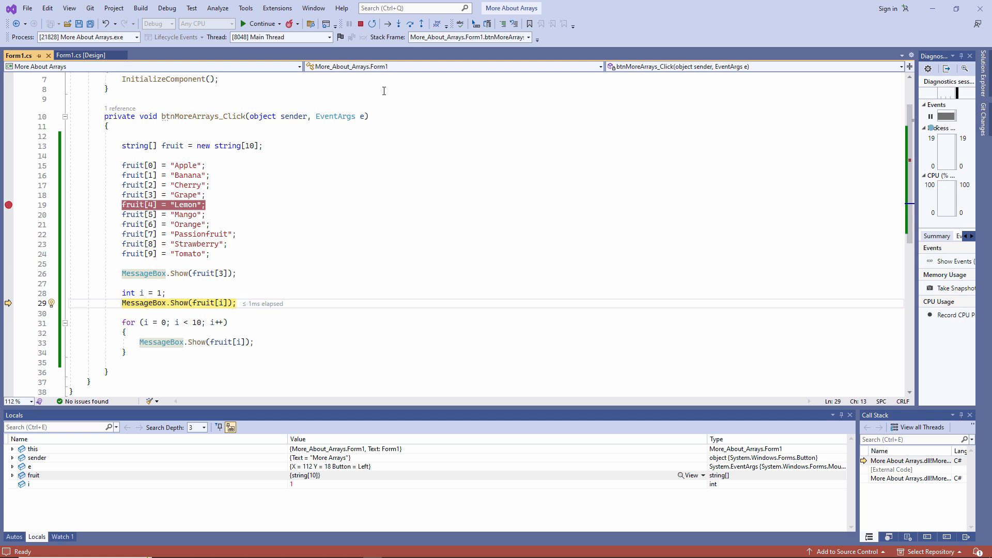
{"action": "left_click", "coordinate": [260, 23]}
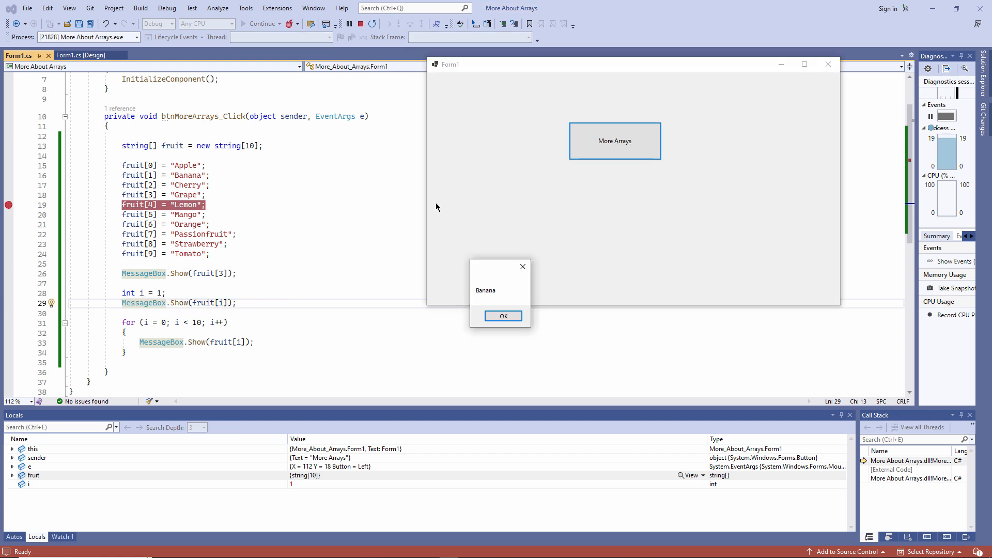
{"action": "left_click", "coordinate": [400, 24]}
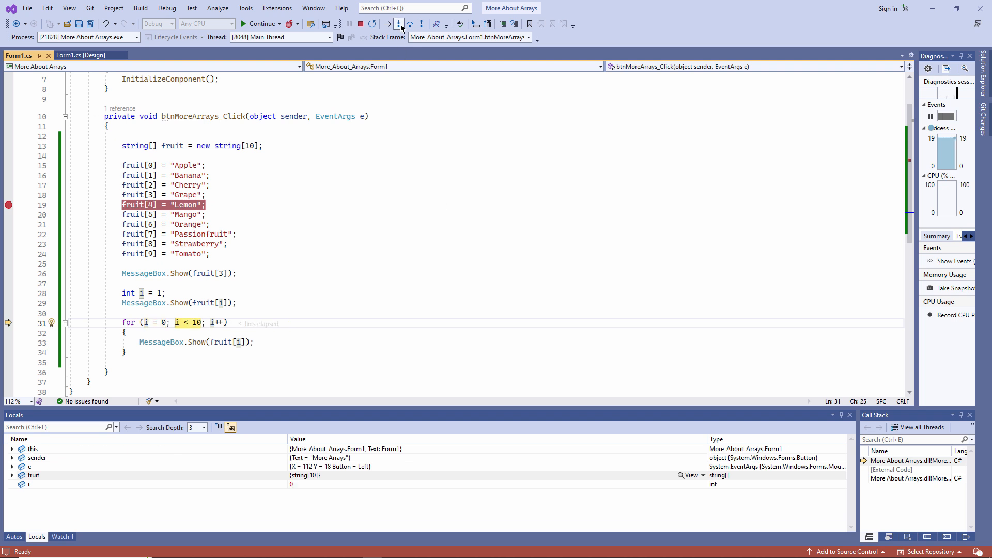
Step: Step through loop iterations, dismissing Cherry, until Locals show i at 3
{"action": "left_click", "coordinate": [398, 25]}
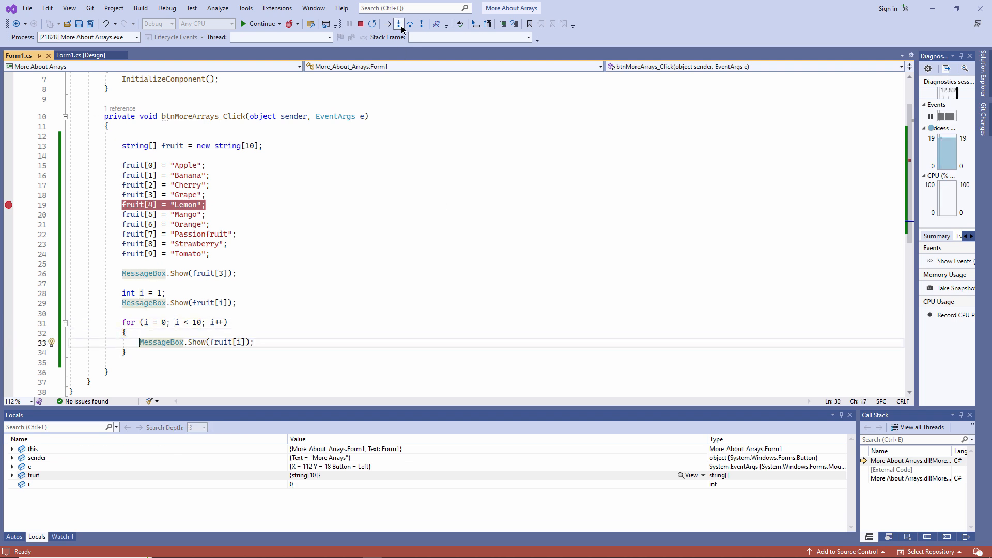
{"action": "left_click", "coordinate": [399, 24]}
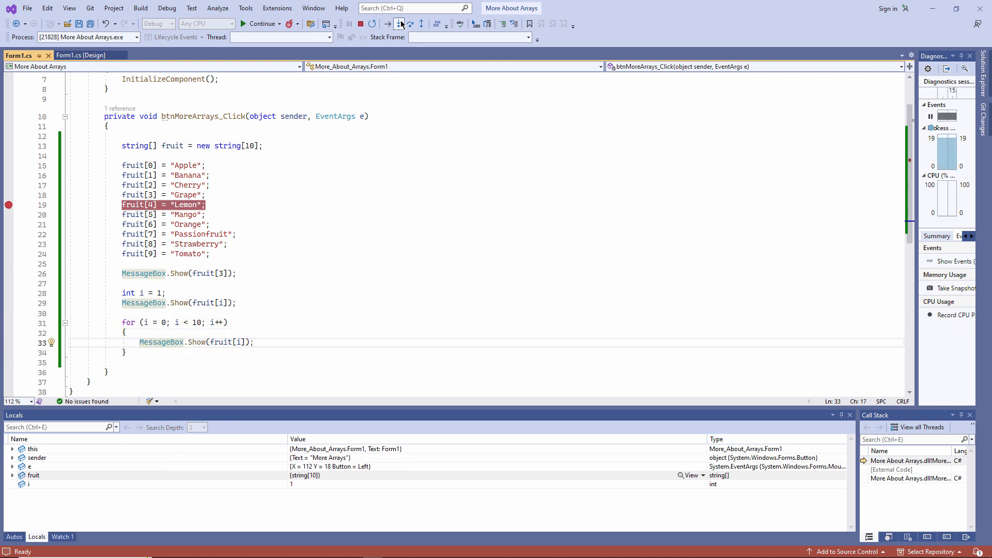
{"action": "left_click", "coordinate": [398, 24]}
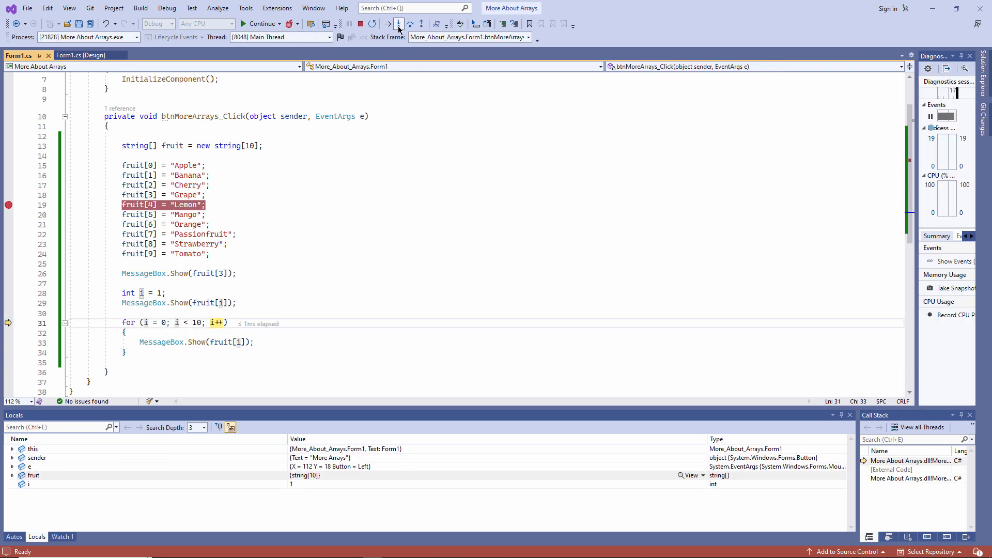
{"action": "left_click", "coordinate": [398, 23]}
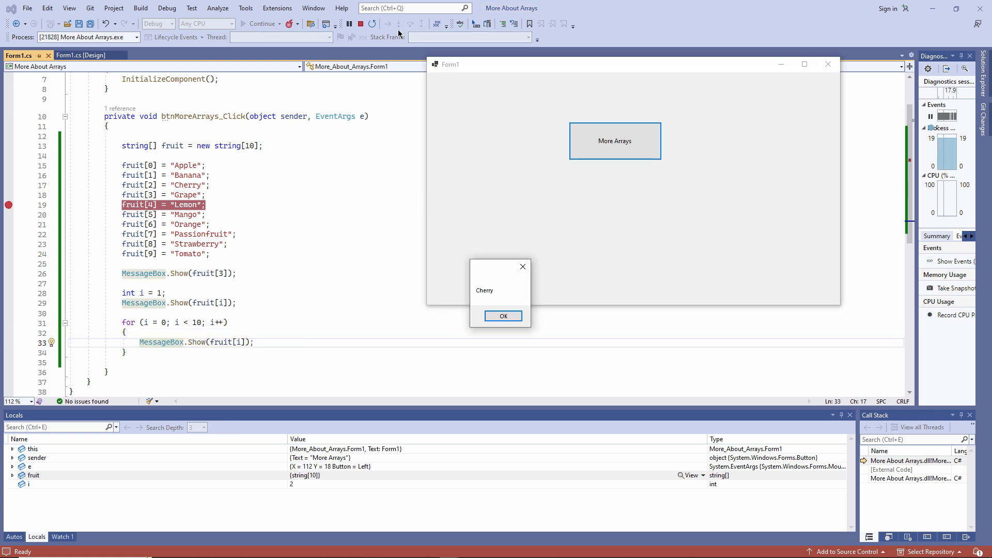
{"action": "left_click", "coordinate": [503, 316]}
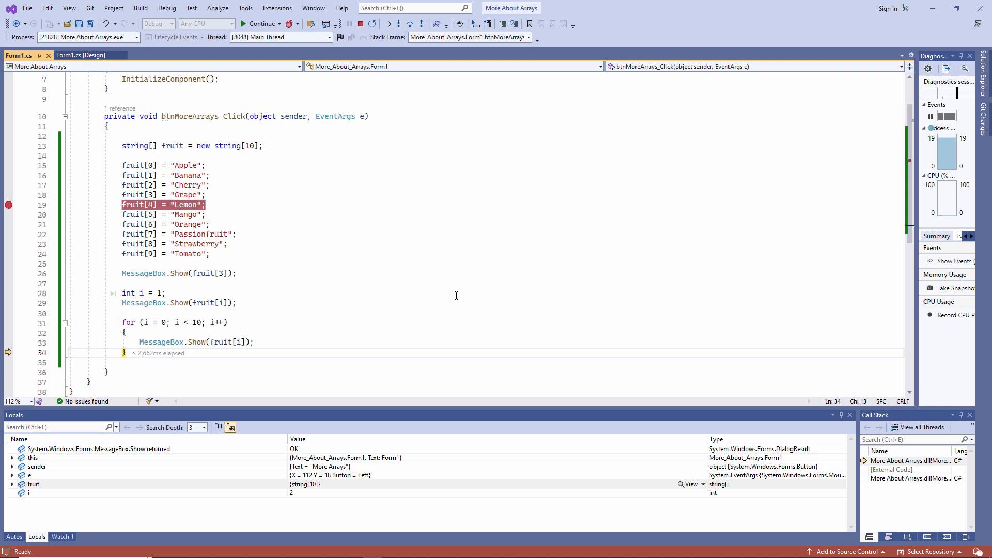
{"action": "mouse_move", "coordinate": [436, 296]}
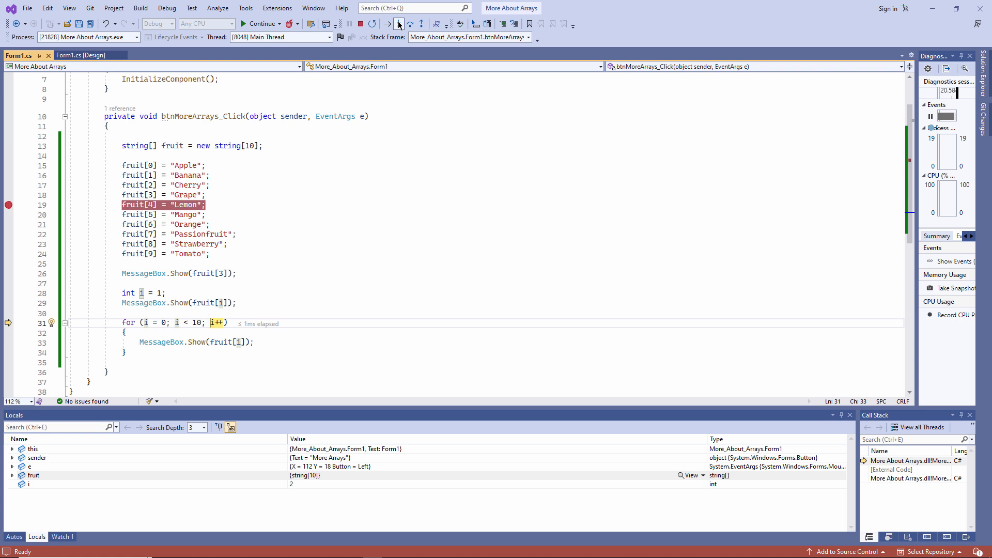
{"action": "left_click", "coordinate": [399, 25]}
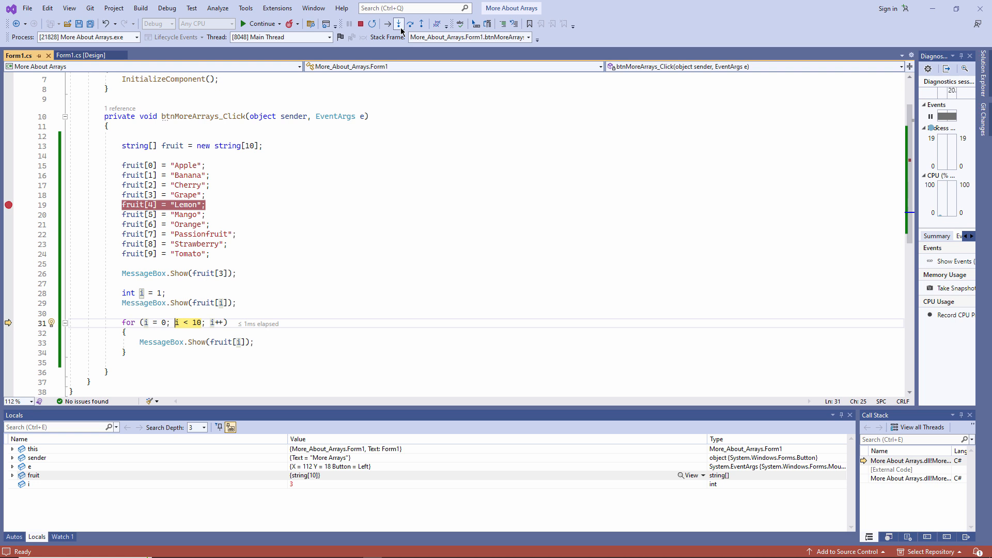
{"action": "left_click", "coordinate": [410, 25]}
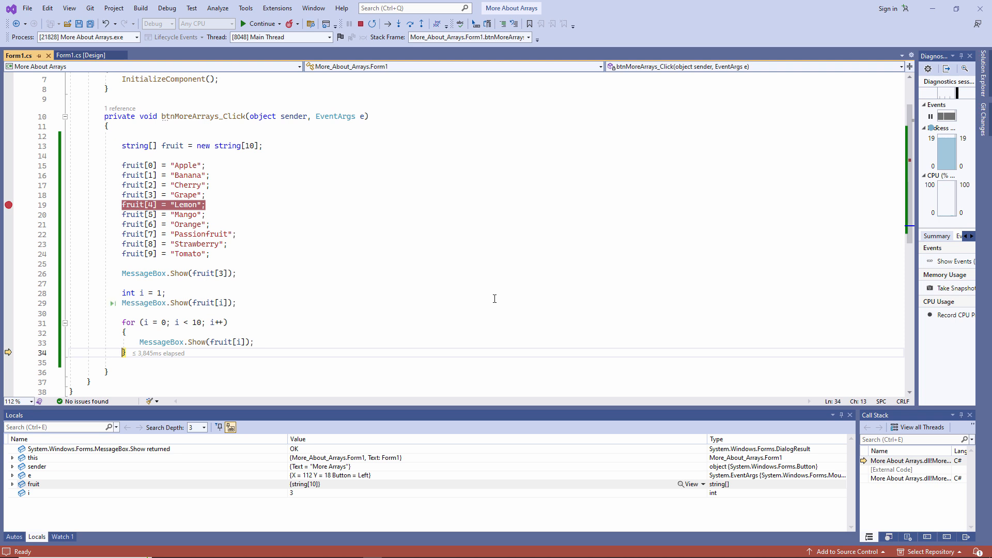
{"action": "left_click", "coordinate": [259, 24]}
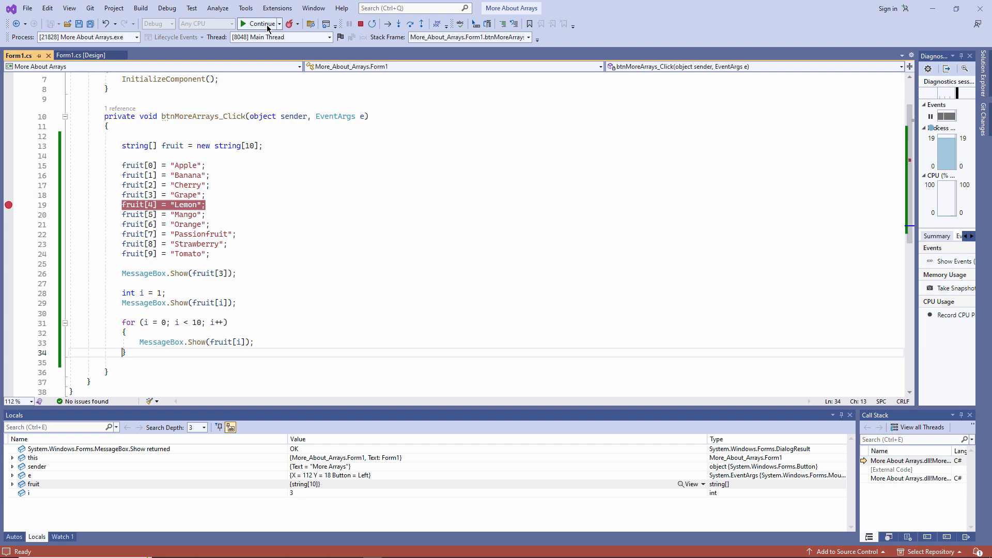
Step: Continue execution and dismiss the Lemon message so the program finishes
{"action": "left_click", "coordinate": [259, 24]}
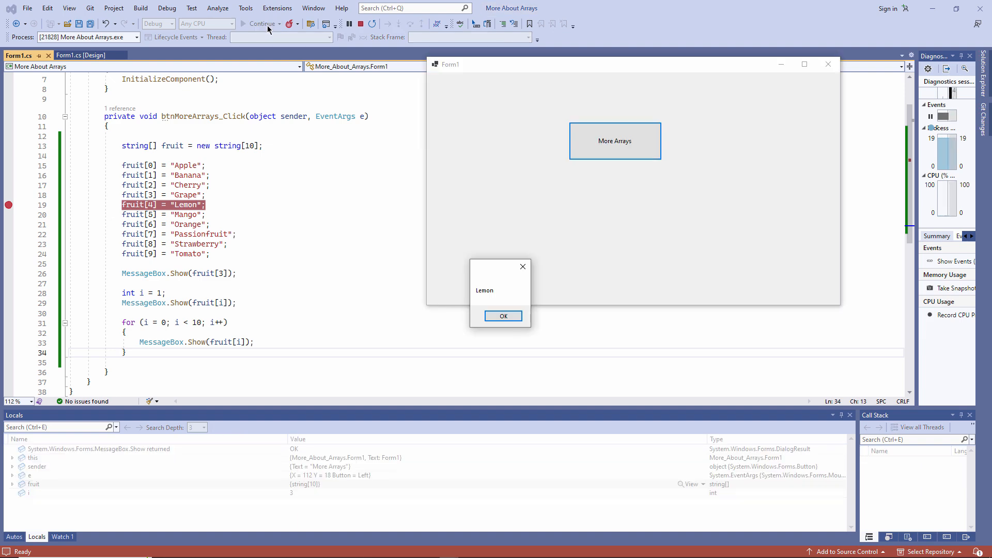
{"action": "left_click", "coordinate": [503, 316]}
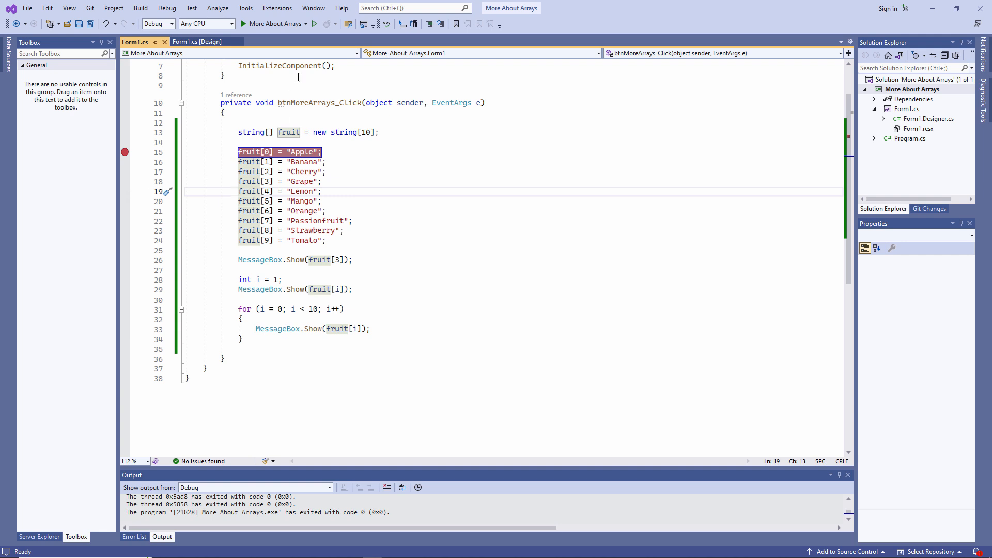
Step: Start debugging again and click More Arrays to pause at the fruit[0] Apple breakpoint
{"action": "left_click", "coordinate": [310, 24]}
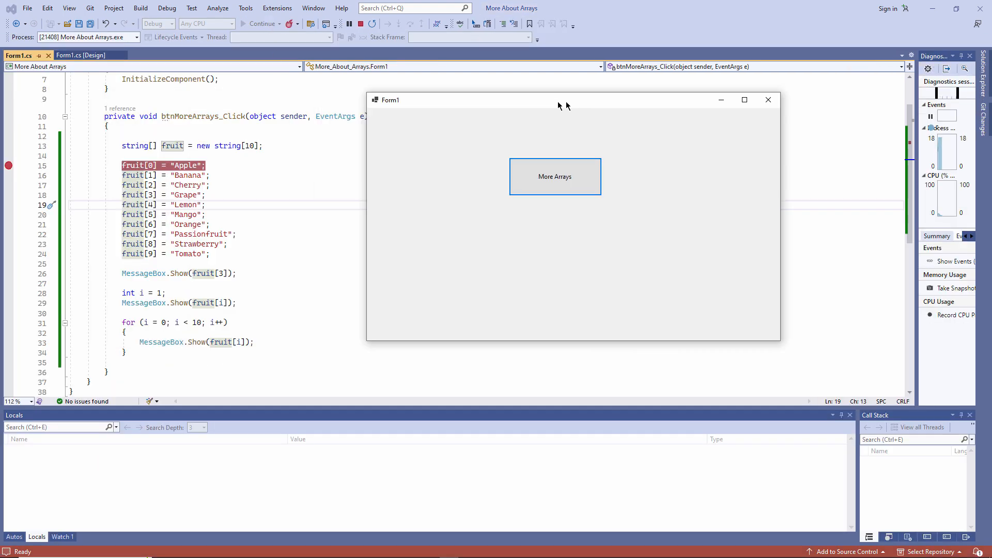
{"action": "left_click", "coordinate": [555, 175]}
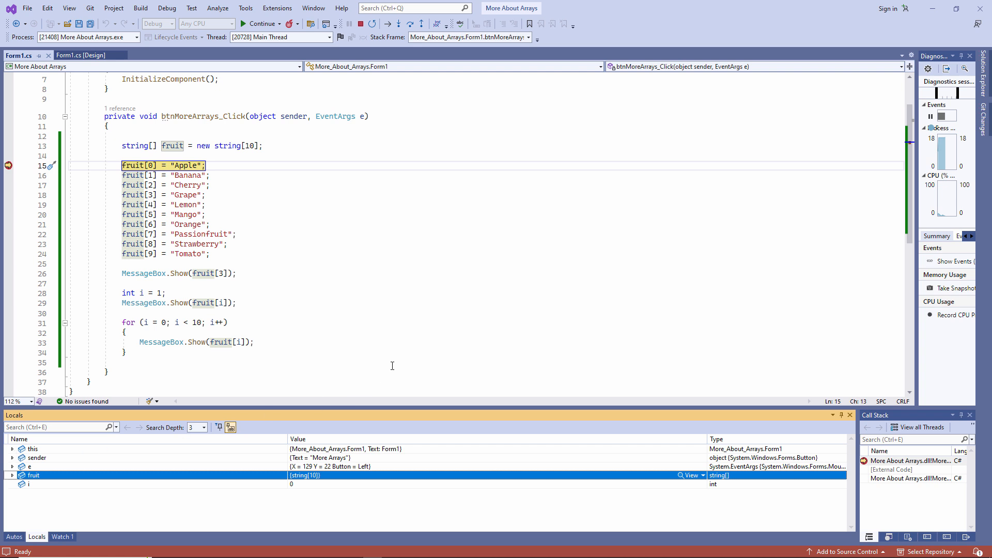
{"action": "left_click", "coordinate": [166, 8]}
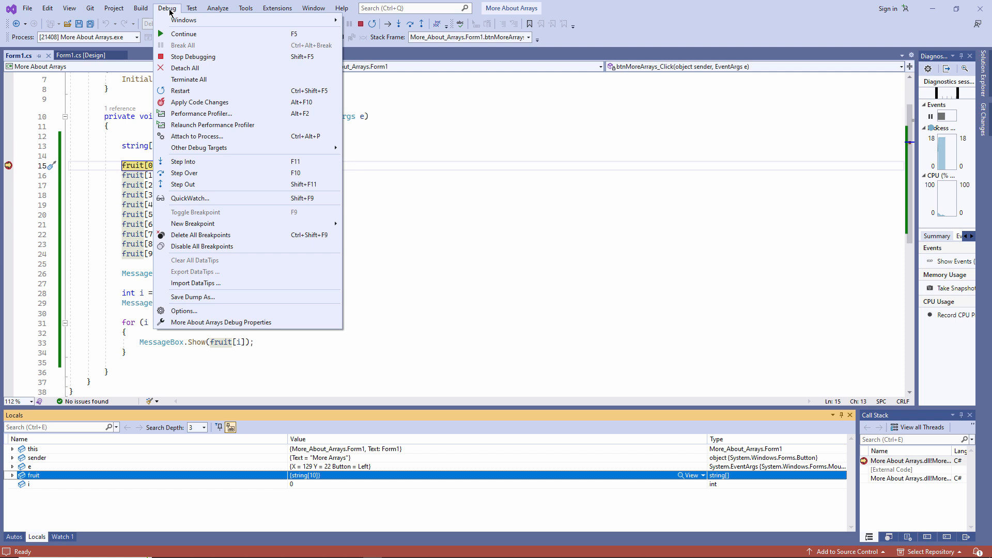
{"action": "mouse_move", "coordinate": [183, 19]}
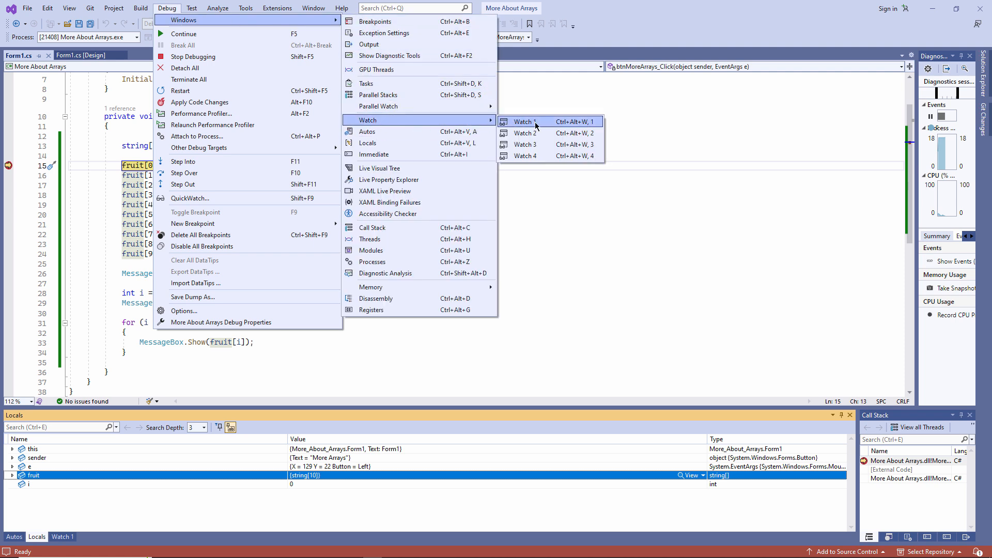
{"action": "mouse_move", "coordinate": [544, 156]}
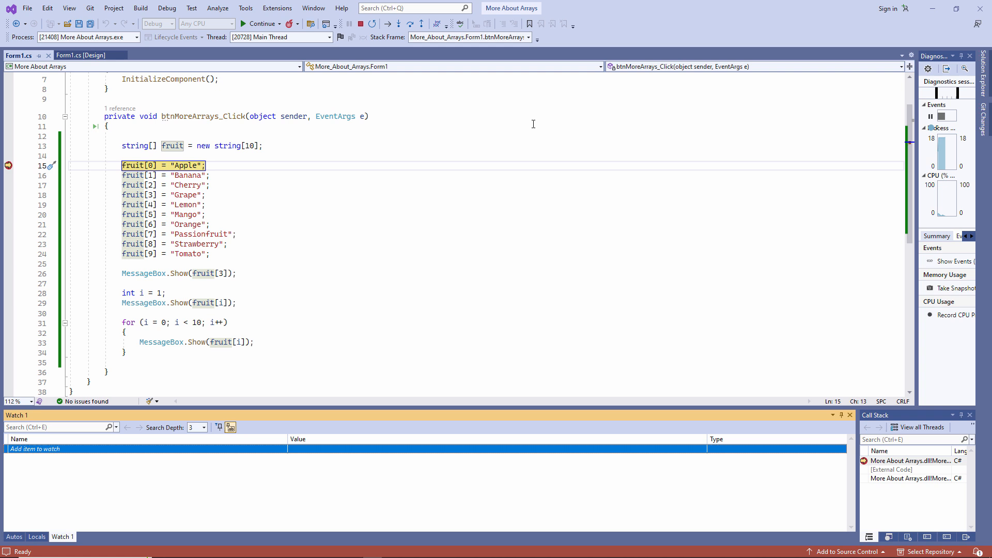
{"action": "mouse_move", "coordinate": [272, 396]}
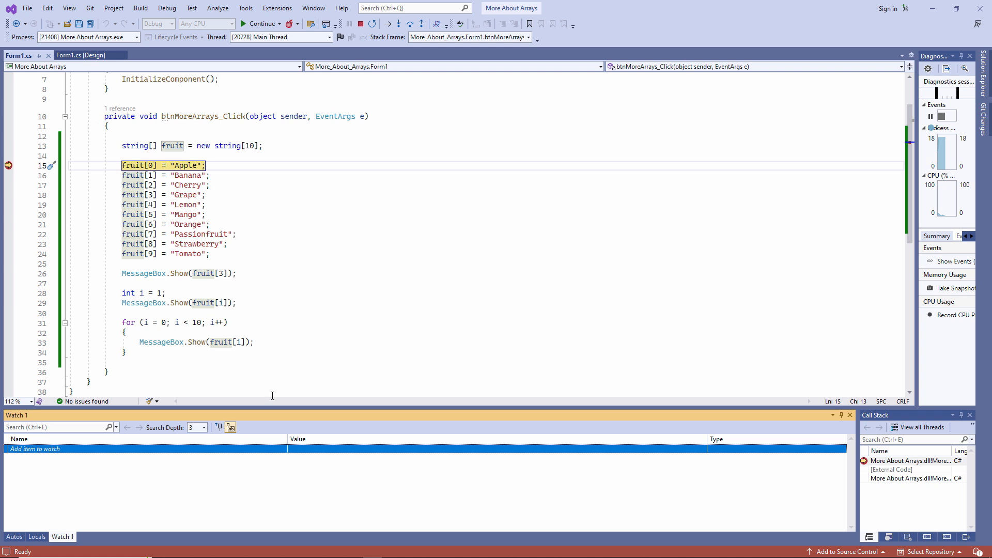
Step: Add fruit and i as watched items in the Watch 1 window
{"action": "type", "text": "fruit"}
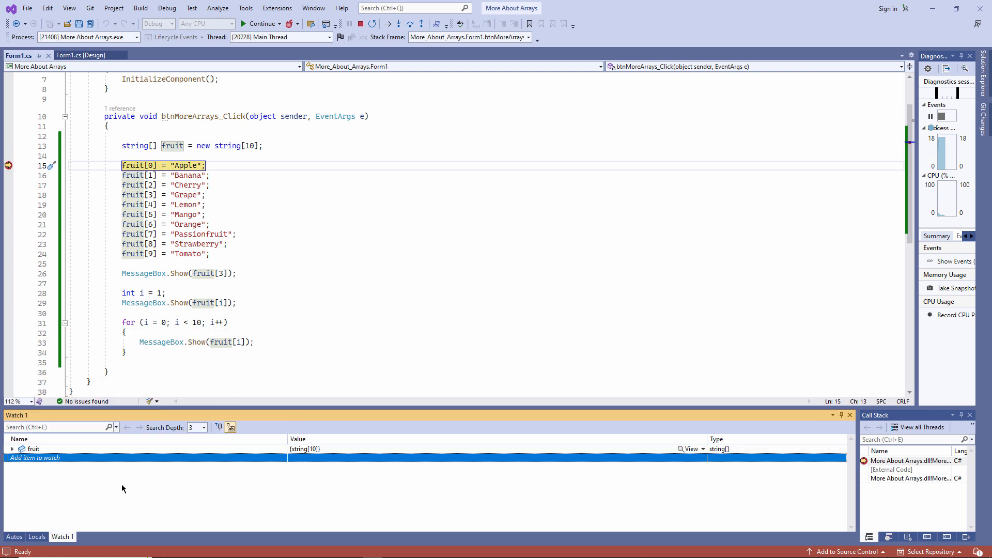
{"action": "type", "text": "i"}
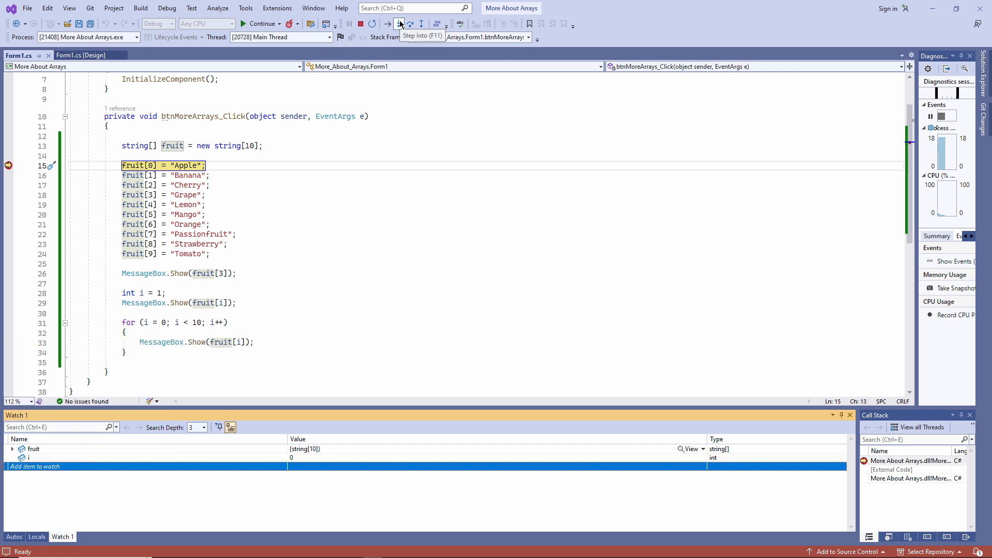
Step: Step through the assignments through Grape, then continue and dismiss the Apple message
{"action": "left_click", "coordinate": [400, 23]}
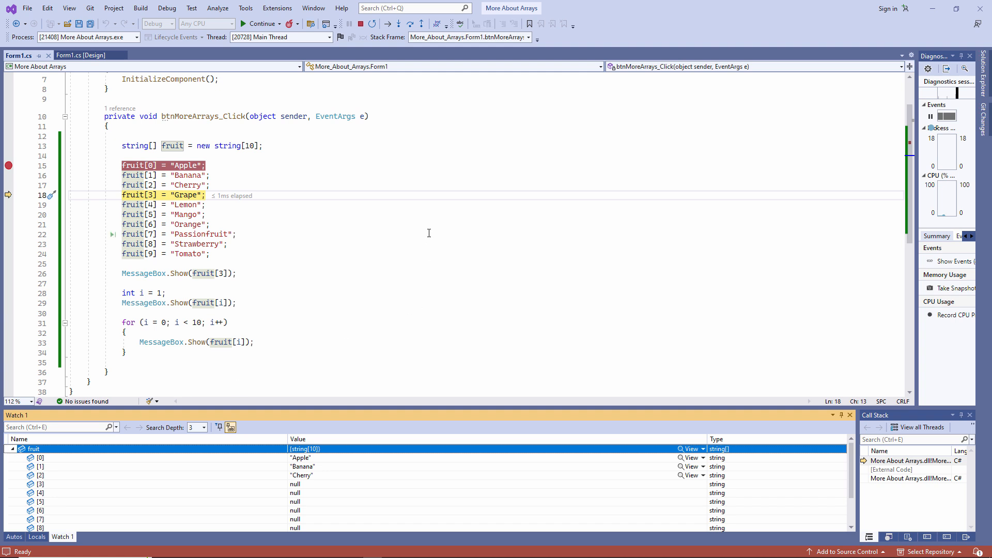
{"action": "left_click", "coordinate": [399, 24]}
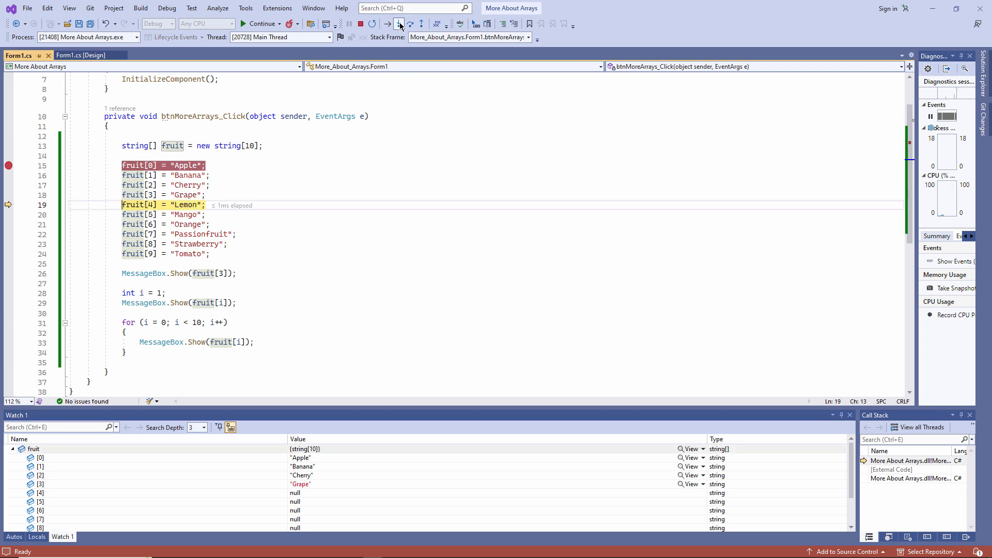
{"action": "left_click", "coordinate": [398, 24]}
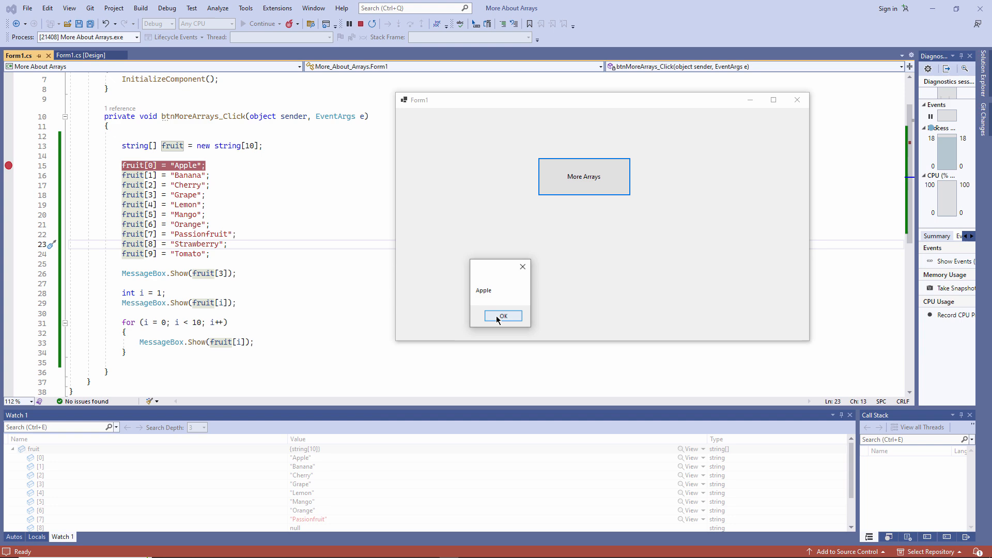
{"action": "left_click", "coordinate": [503, 315]}
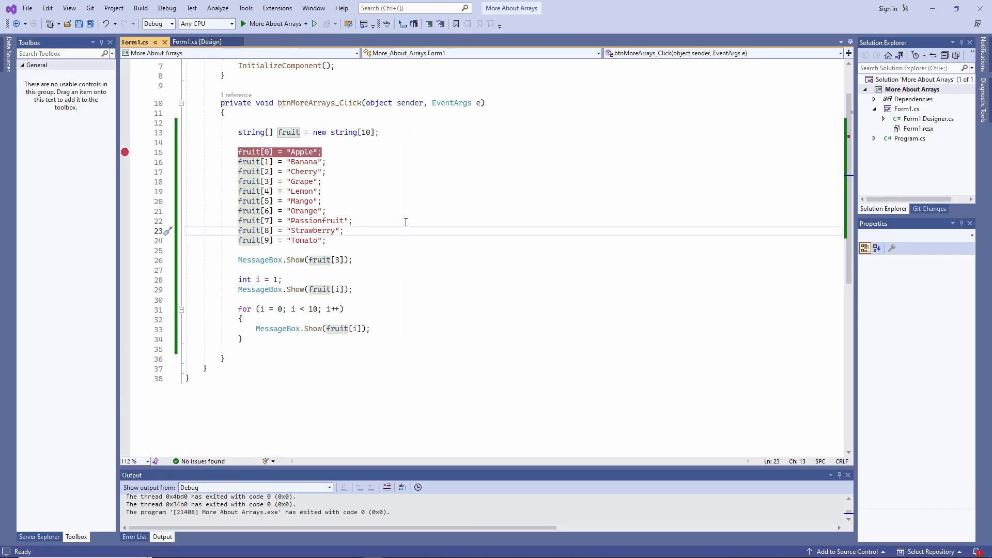
{"action": "mouse_move", "coordinate": [406, 223]}
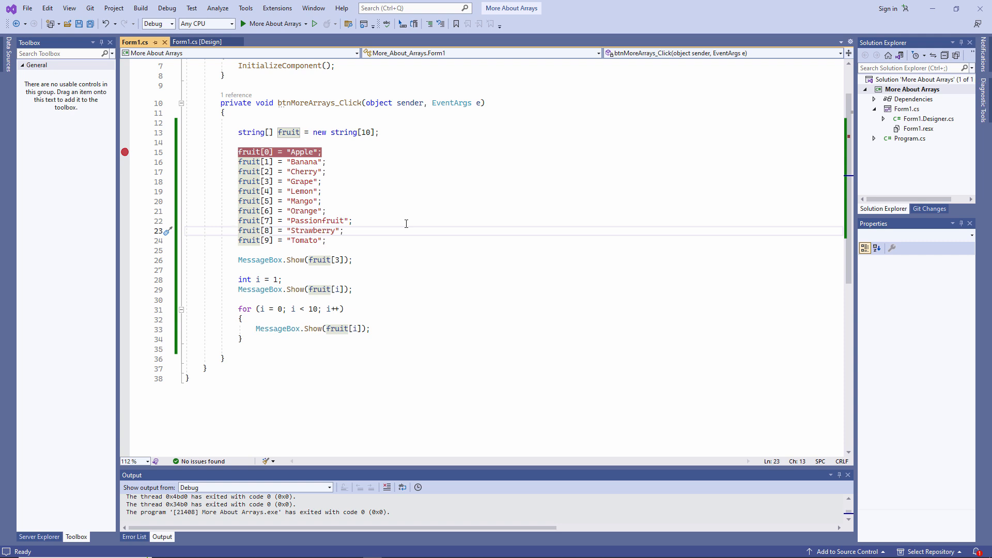
{"action": "mouse_move", "coordinate": [111, 216]}
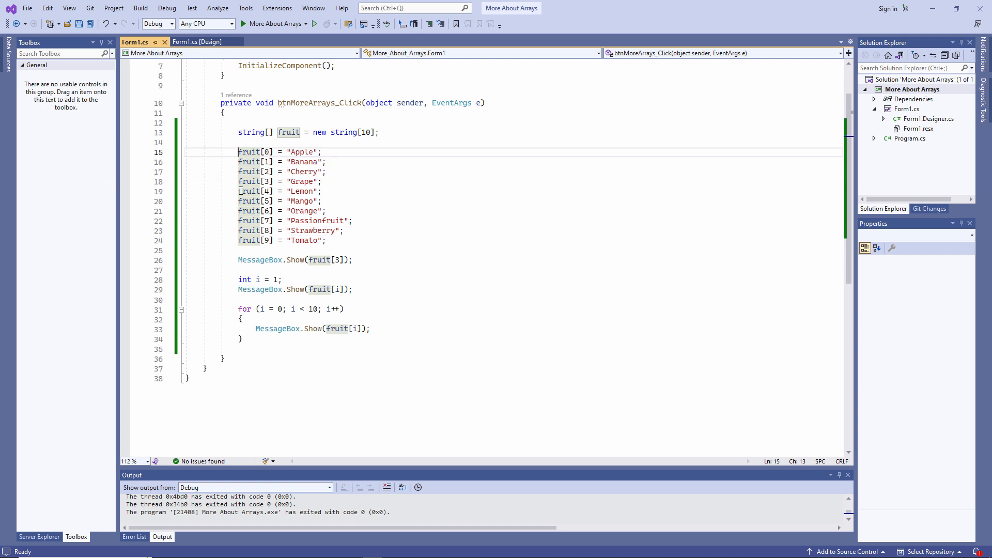
{"action": "mouse_move", "coordinate": [384, 236]}
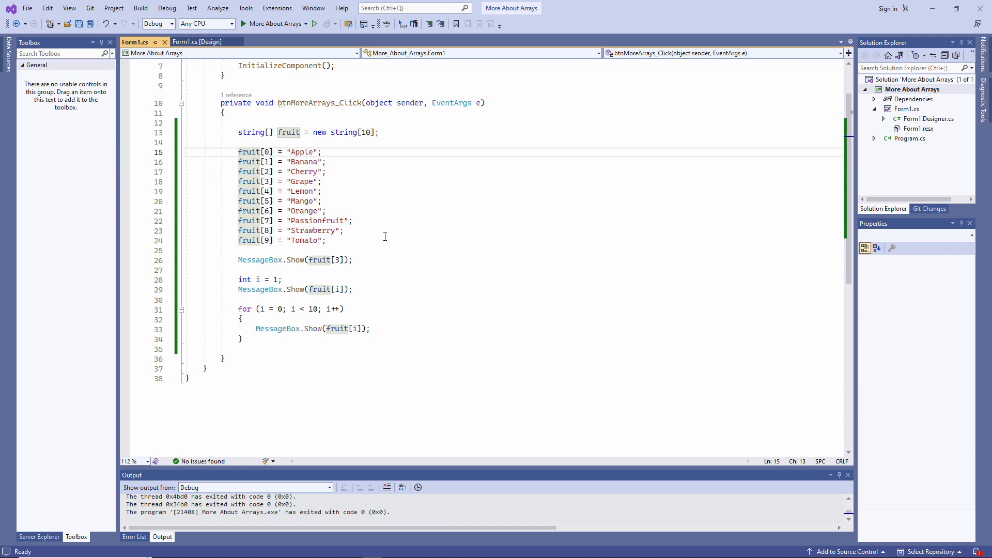